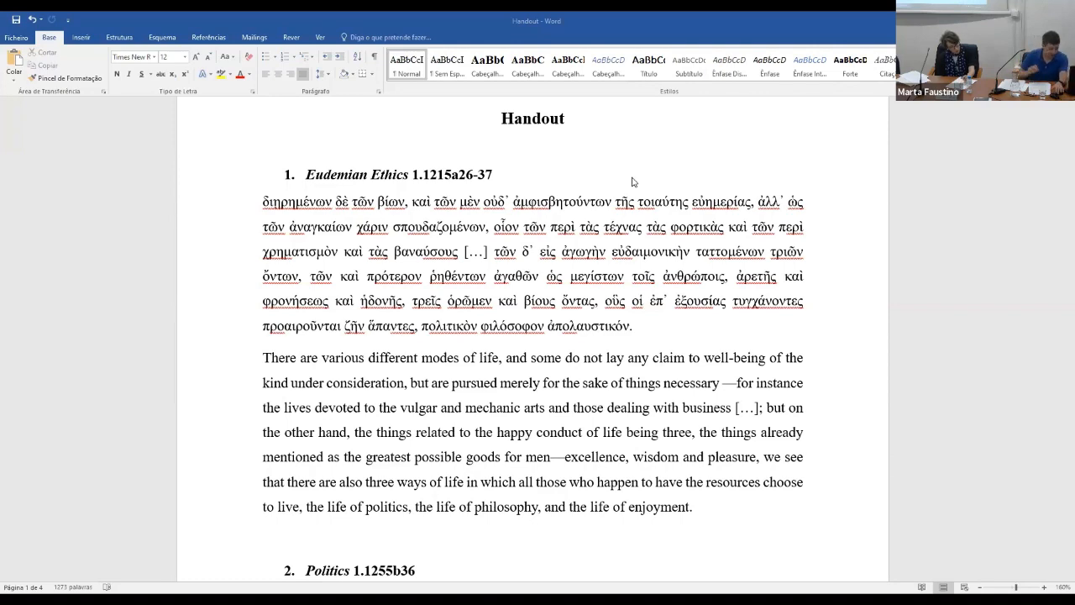
scroll(down, 3)
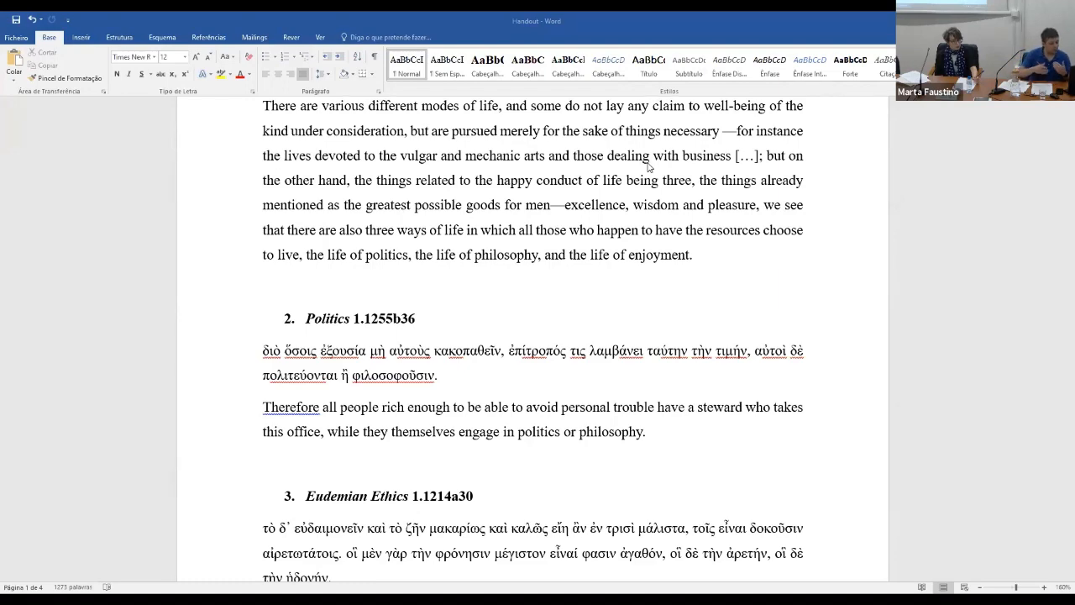
scroll(down, 3)
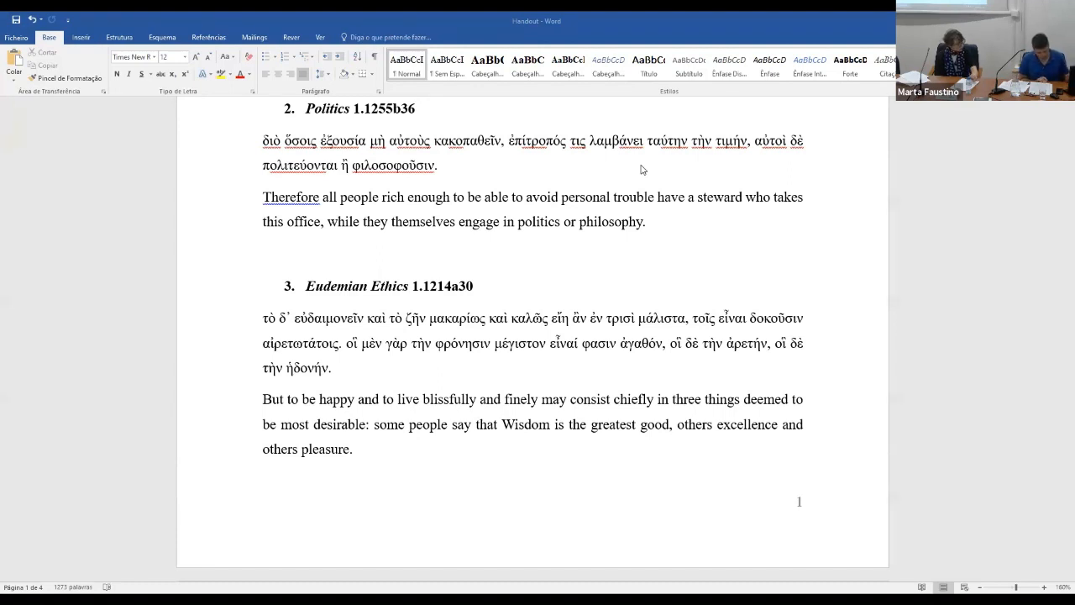
scroll(down, 3)
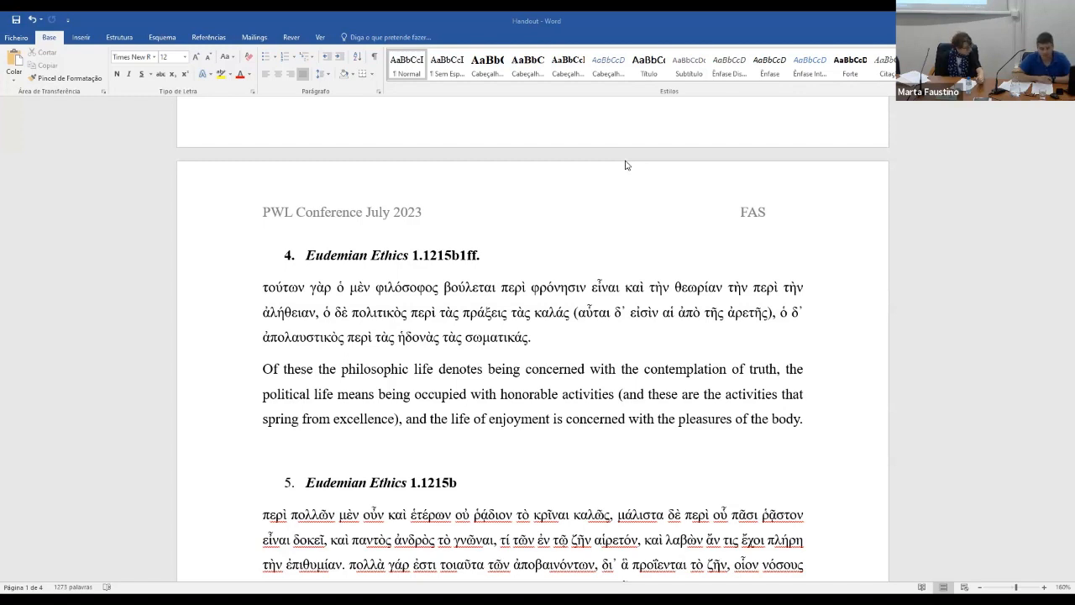
mouse_move(672, 106)
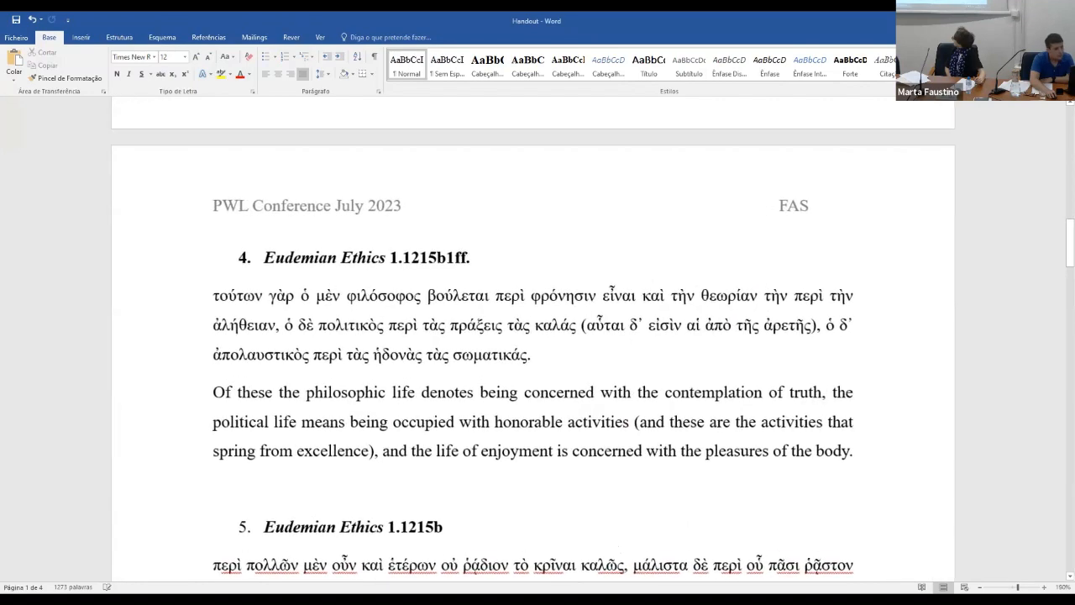
mouse_move(1021, 443)
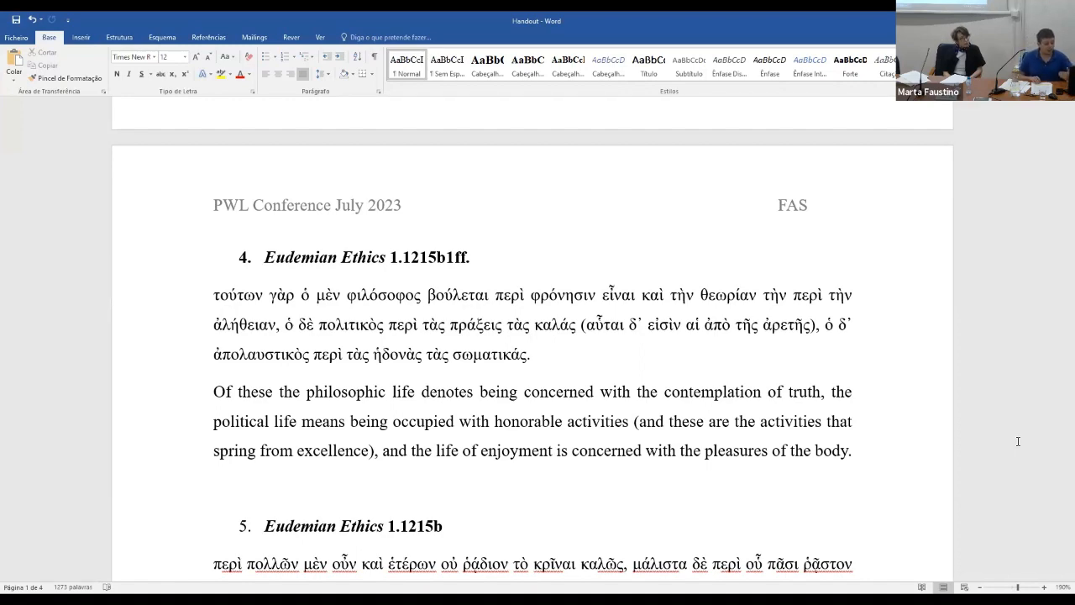
scroll(down, 3)
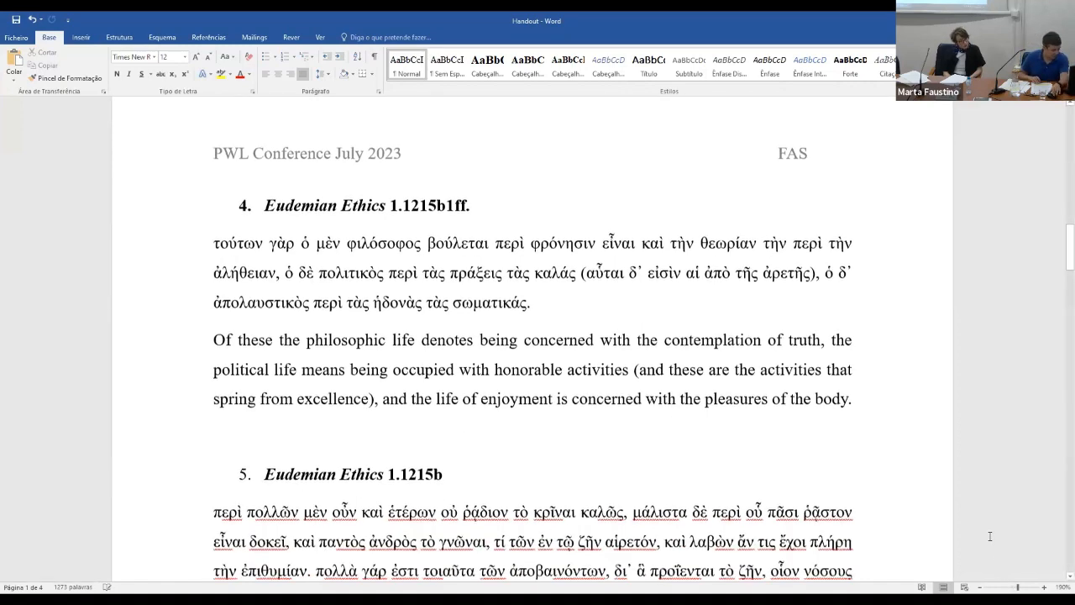
scroll(down, 3)
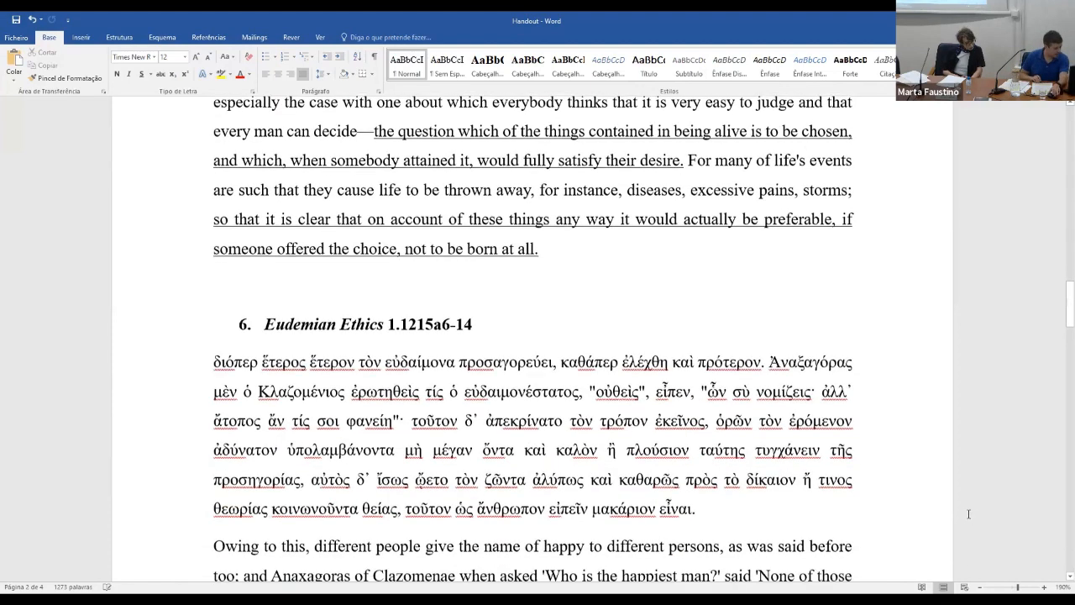
scroll(down, 3)
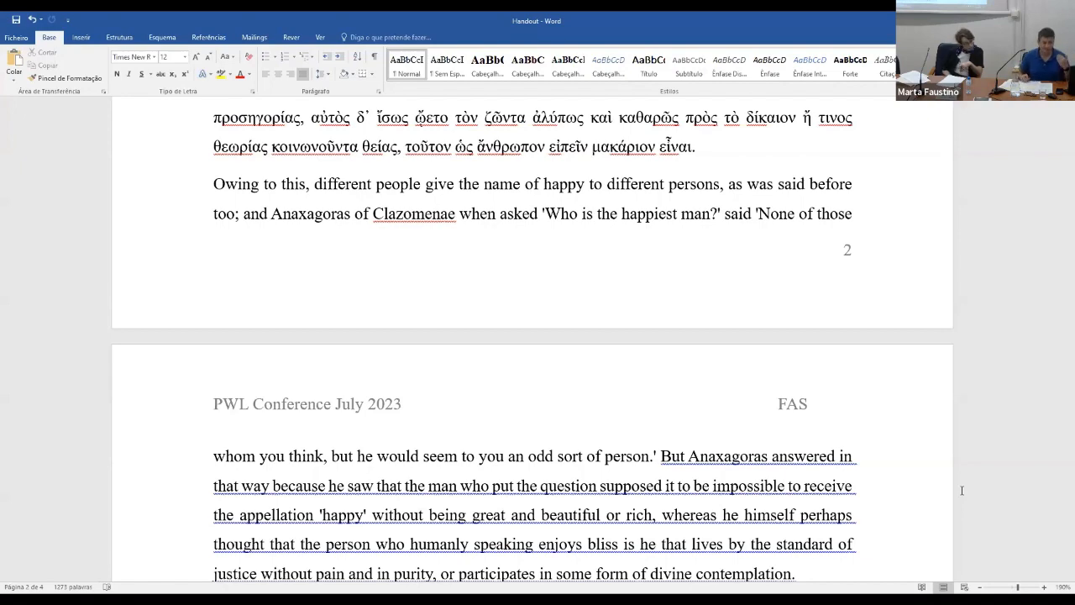
scroll(down, 3)
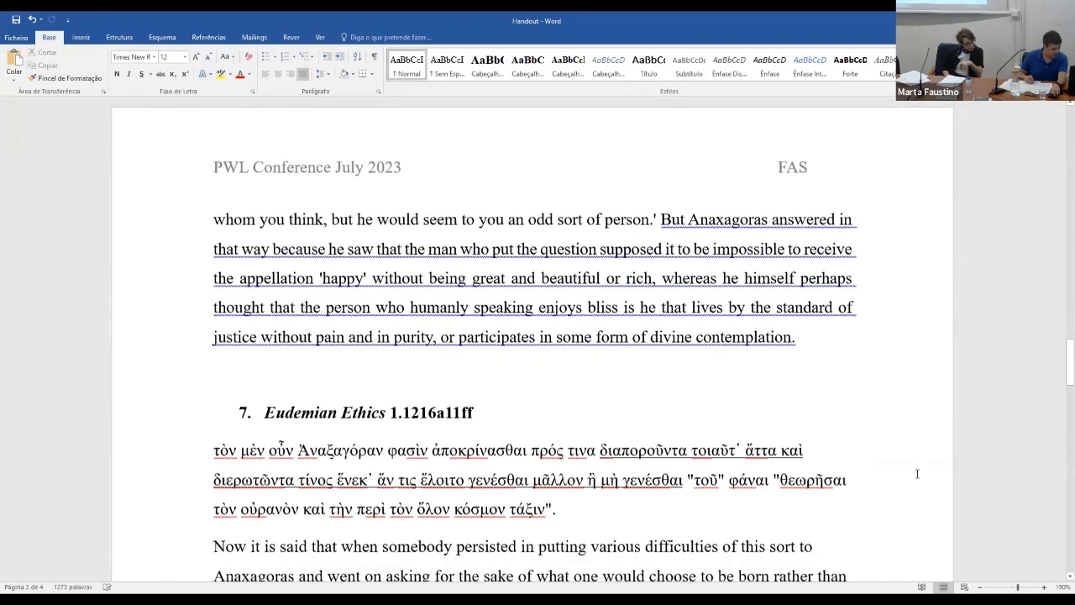
scroll(down, 3)
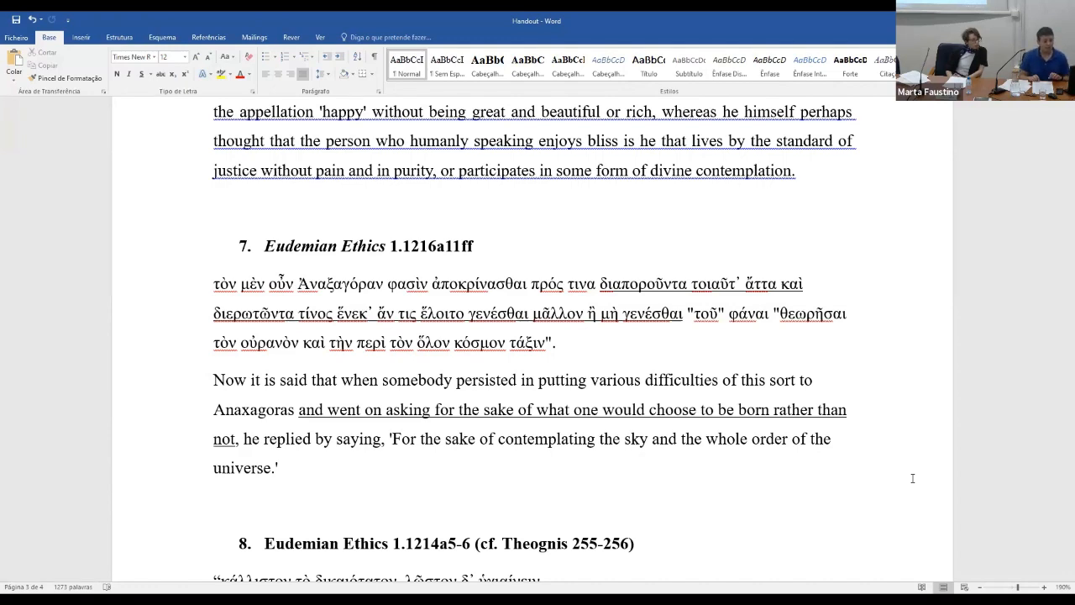
scroll(down, 3)
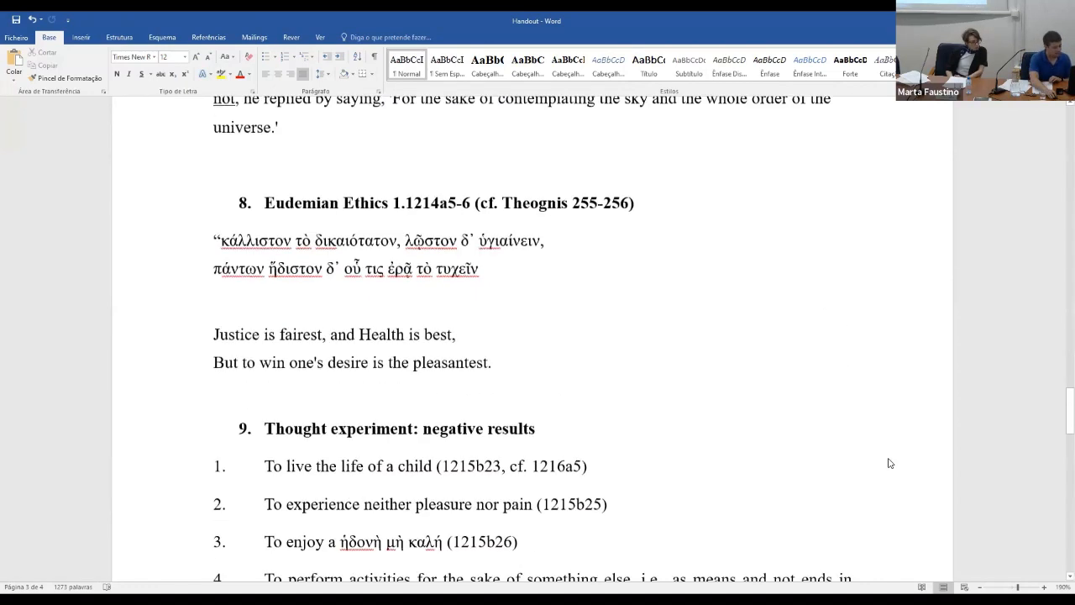
scroll(down, 3)
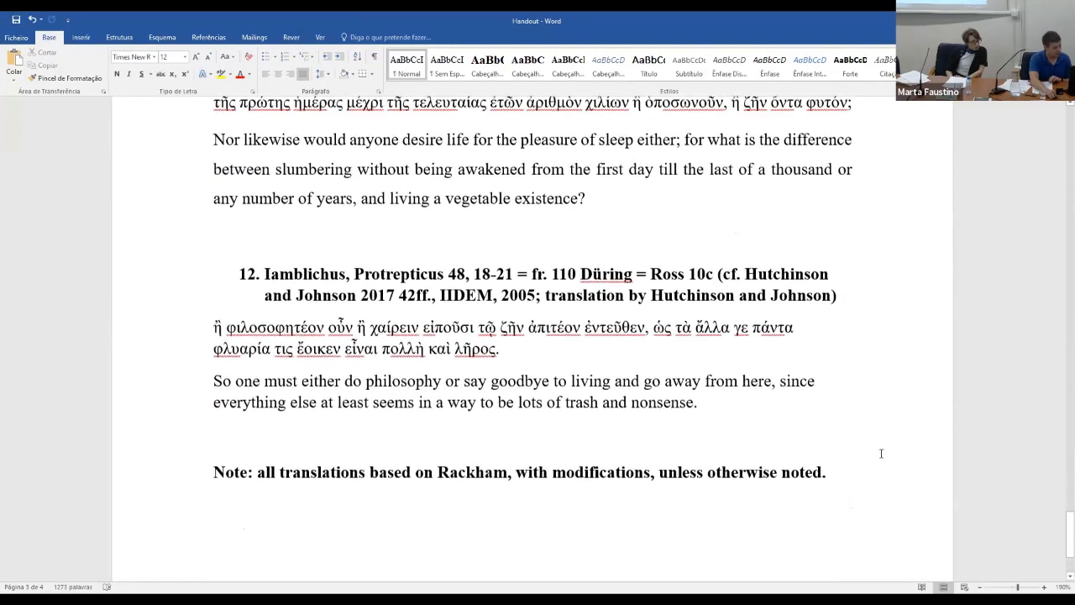